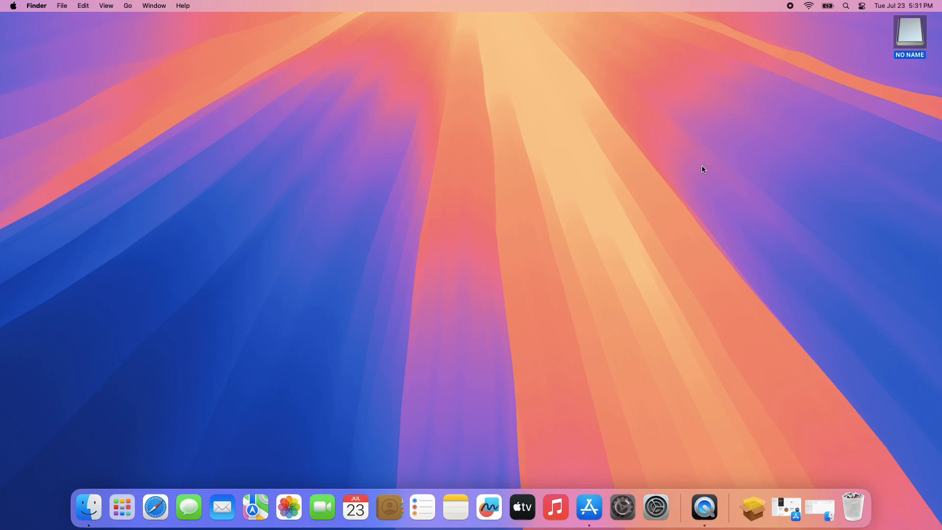
pyautogui.moveTo(122, 506)
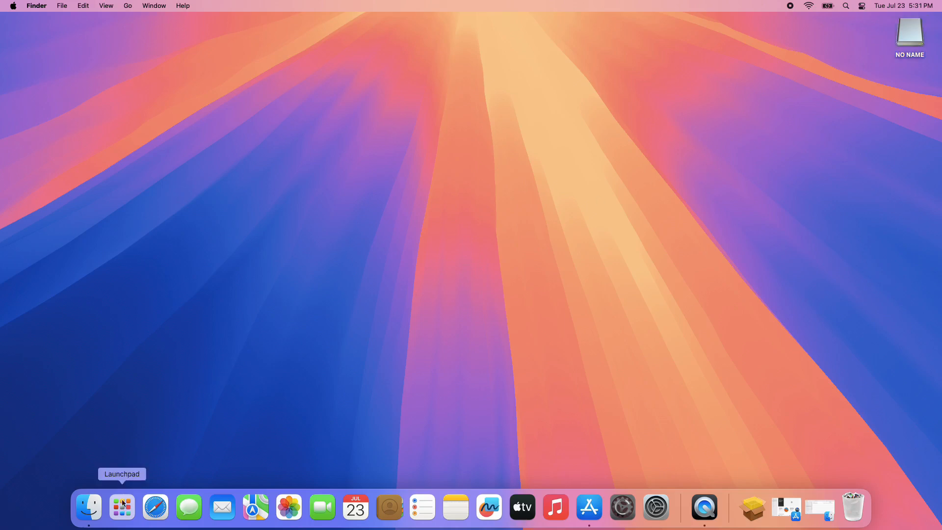
# Bring up the Launchpad app grid and go into the folder holding Disk Utility
pyautogui.click(121, 506)
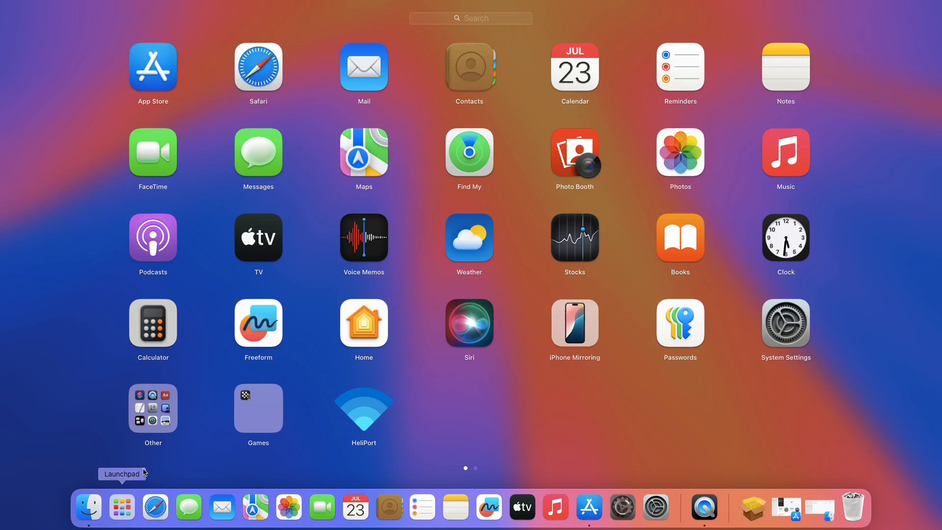
pyautogui.click(152, 407)
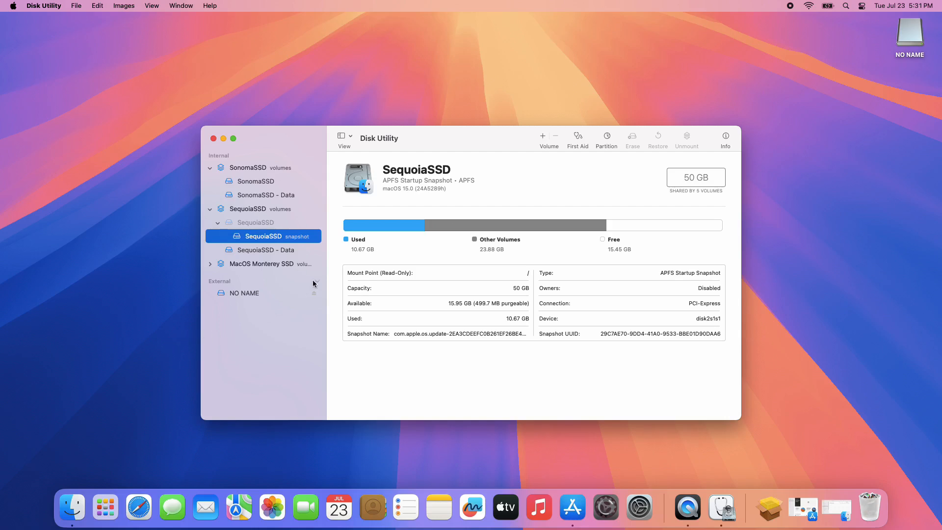
# Show all physical devices, select the SanDisk Cruzer Blade Media drive and start its erase
pyautogui.click(351, 136)
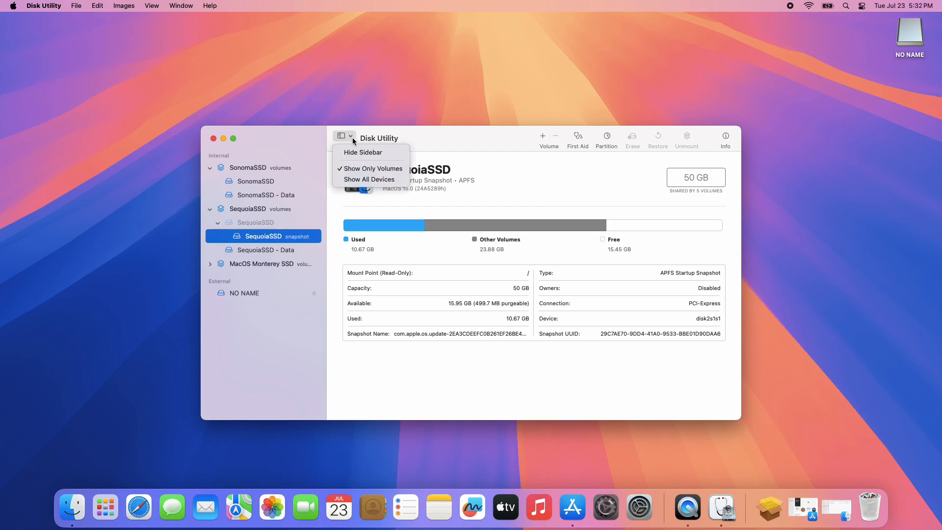
pyautogui.click(369, 179)
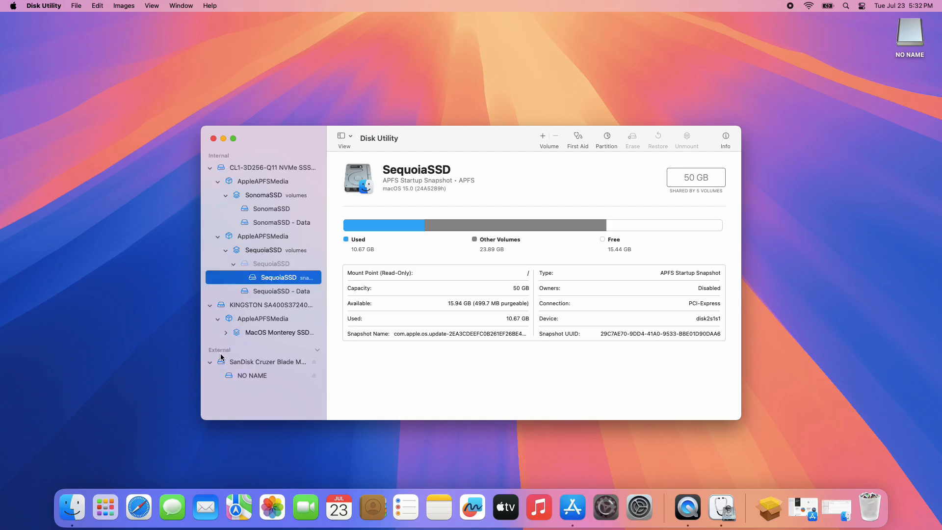
pyautogui.click(264, 361)
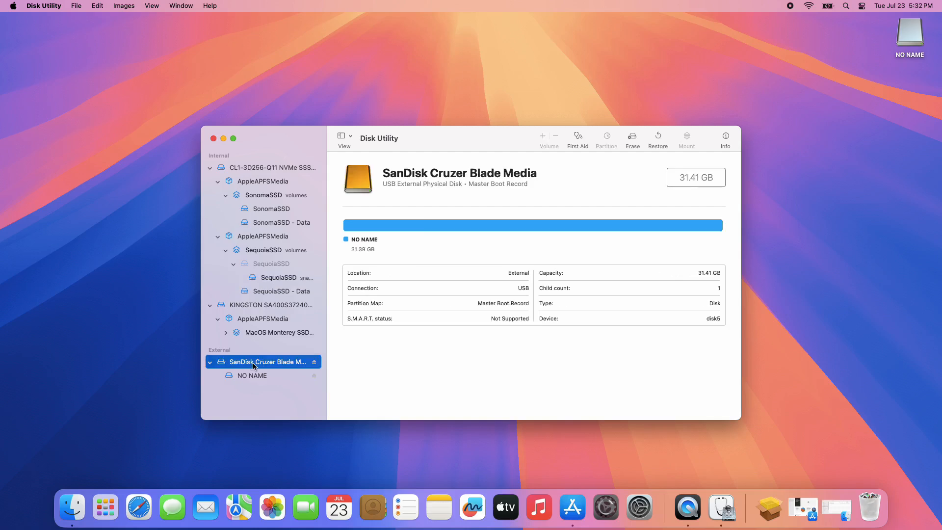
pyautogui.doubleClick(266, 362)
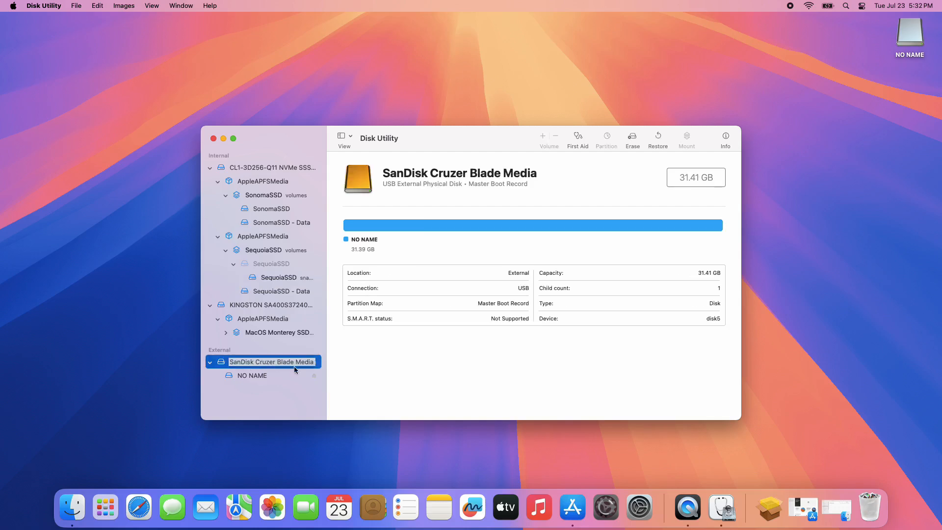
pyautogui.click(632, 136)
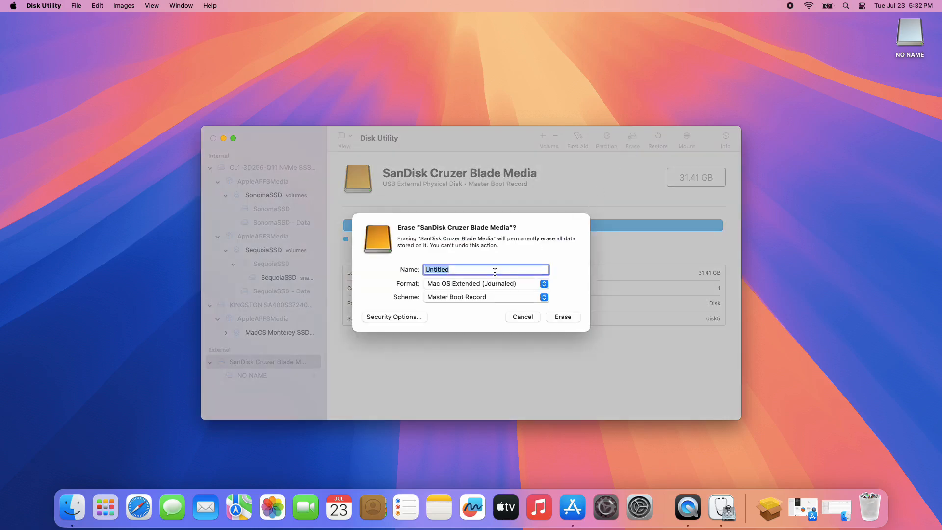
# Erase the drive as 'Sequoia', Mac OS Extended (Journaled), GUID Partition Map, and finish
pyautogui.write('Sequoia')
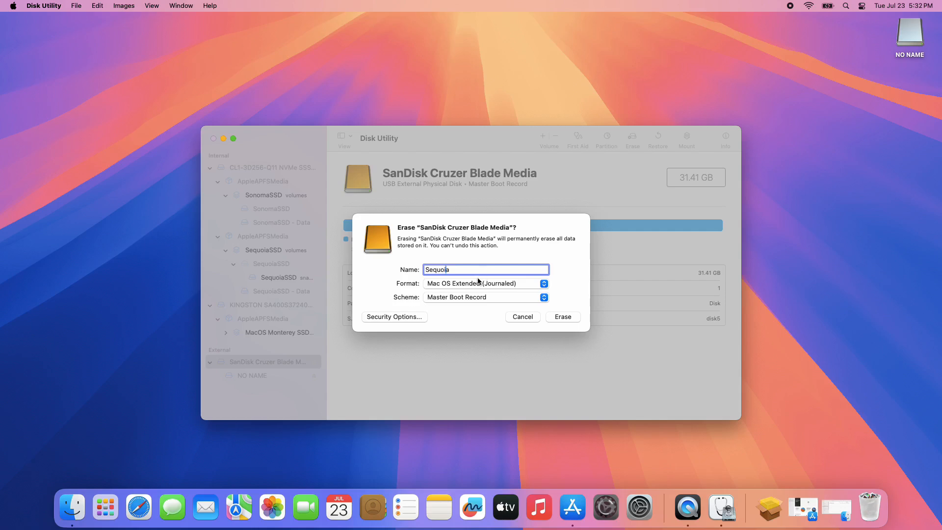
pyautogui.click(484, 283)
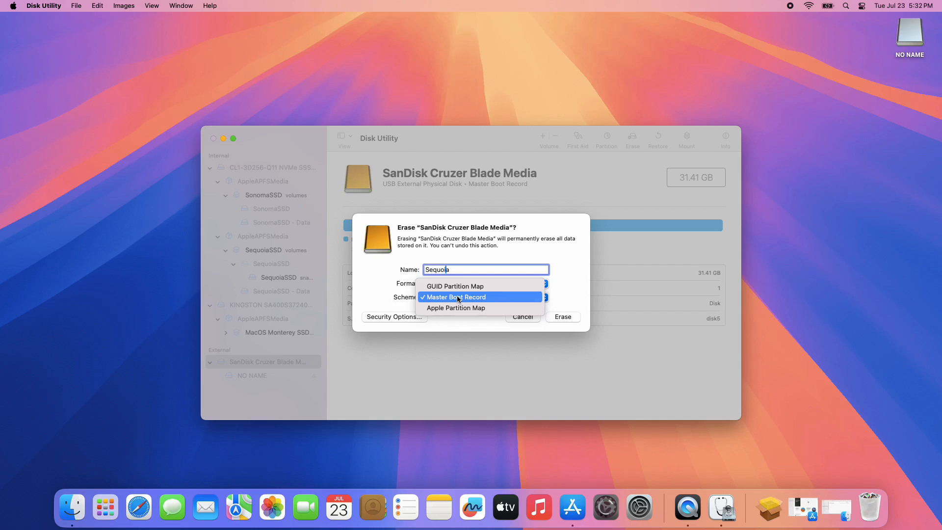
pyautogui.click(456, 287)
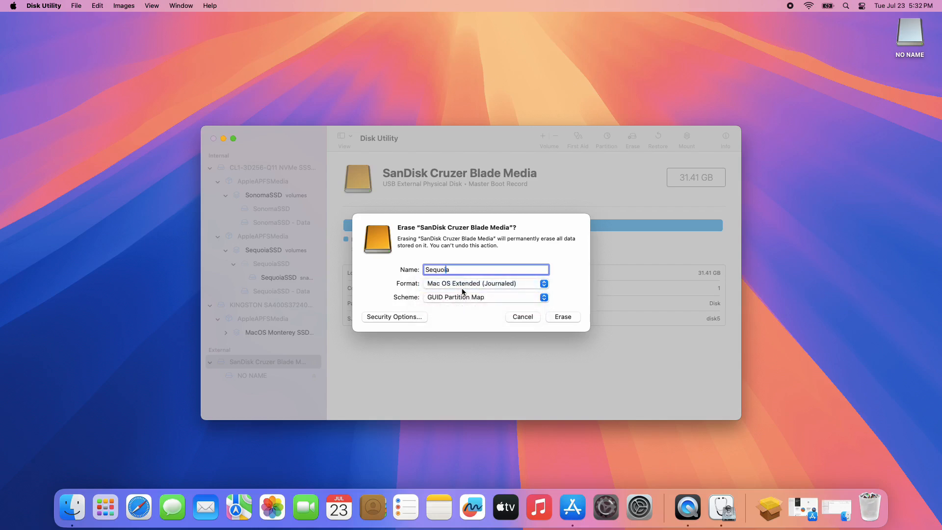
pyautogui.click(563, 316)
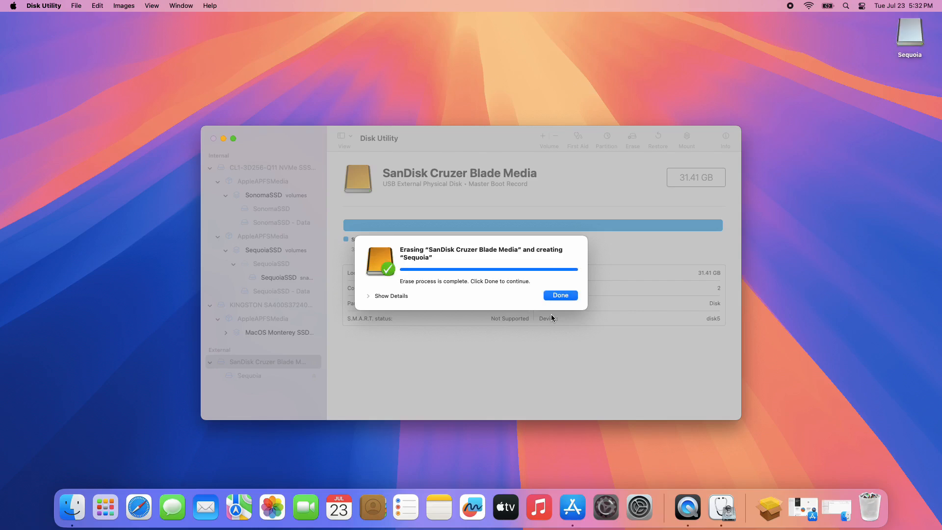
pyautogui.click(561, 296)
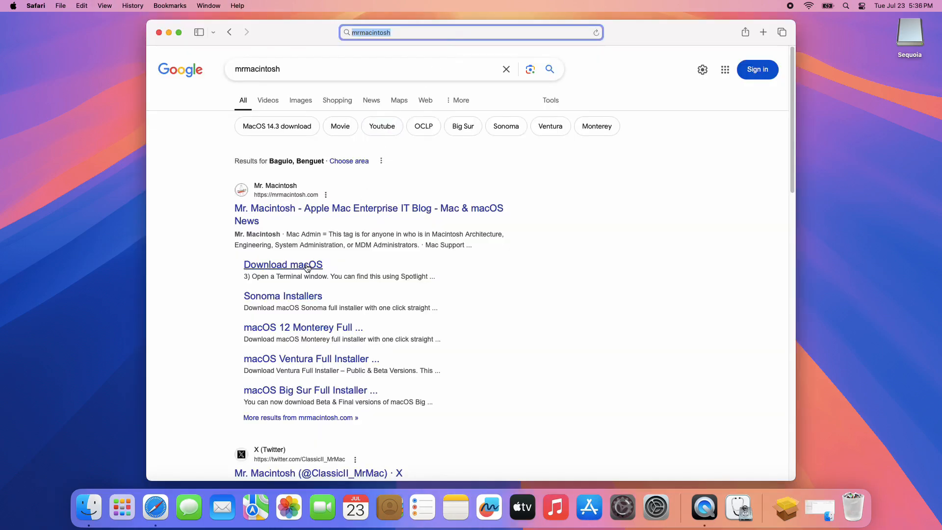
# Open Mr. Macintosh's Download macOS article and reach its Mac App Store section
pyautogui.click(282, 265)
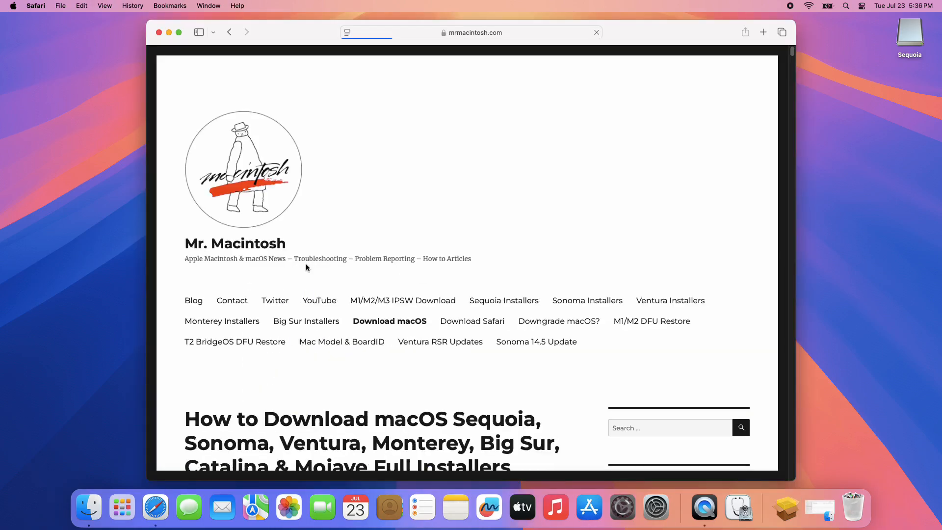
pyautogui.scroll(-3)
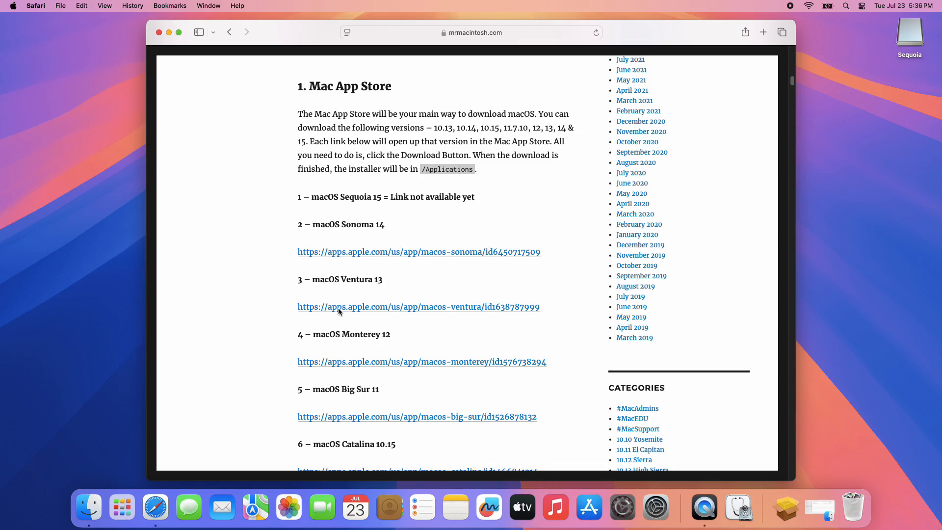
pyautogui.scroll(-3)
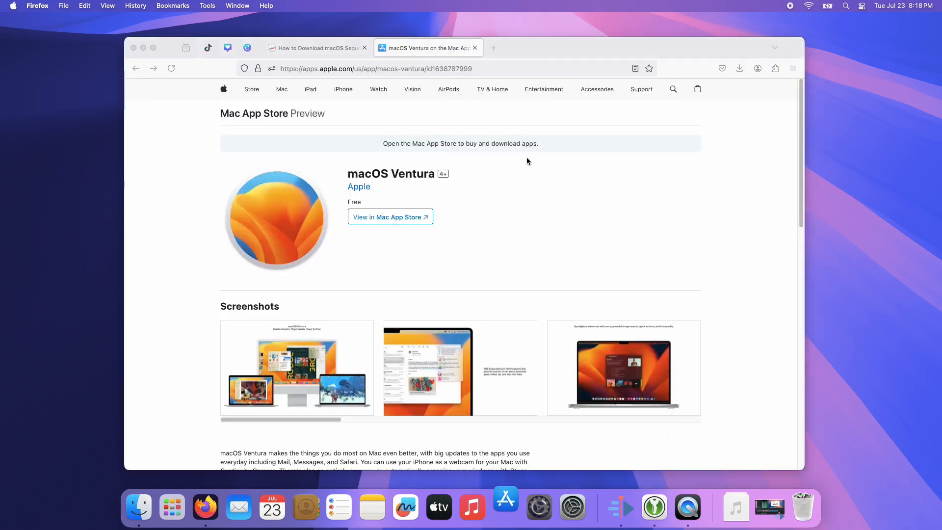
# View macOS Ventura in the Mac App Store and request it with Get
pyautogui.click(505, 506)
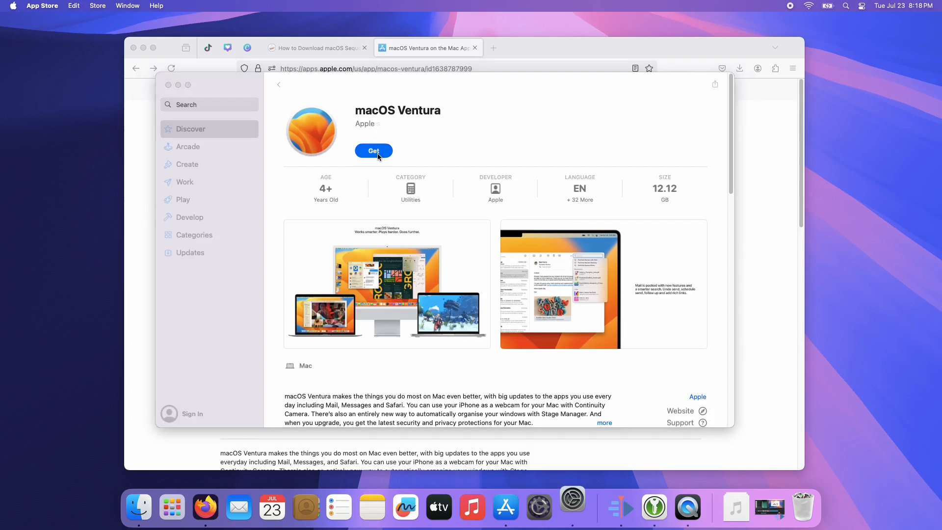
pyautogui.click(572, 506)
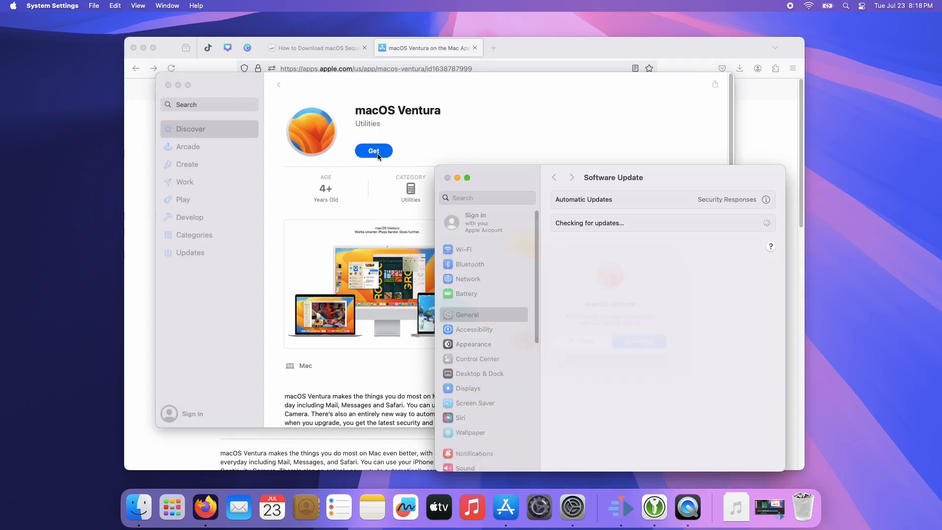
pyautogui.click(373, 151)
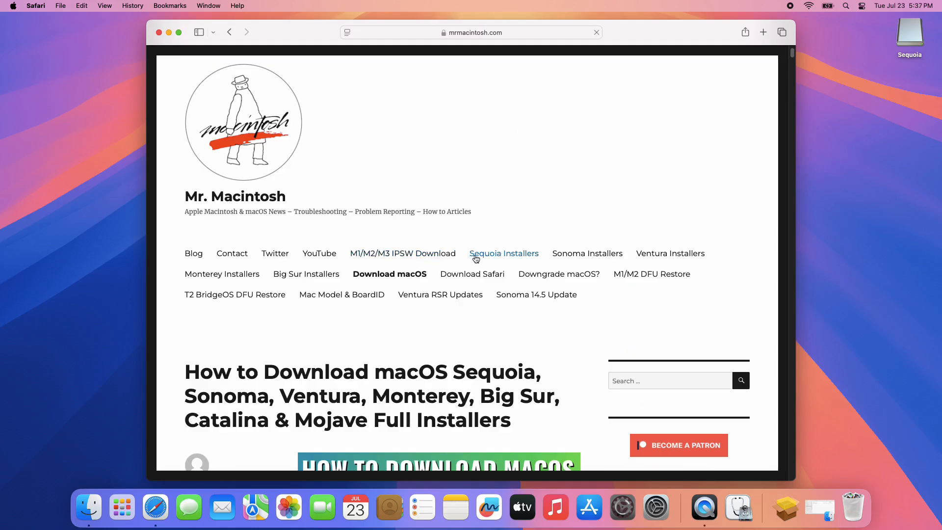
# Reach the macOS Sequoia BETA Full Installer table on the Sequoia Installers page, then minimise Safari
pyautogui.click(504, 254)
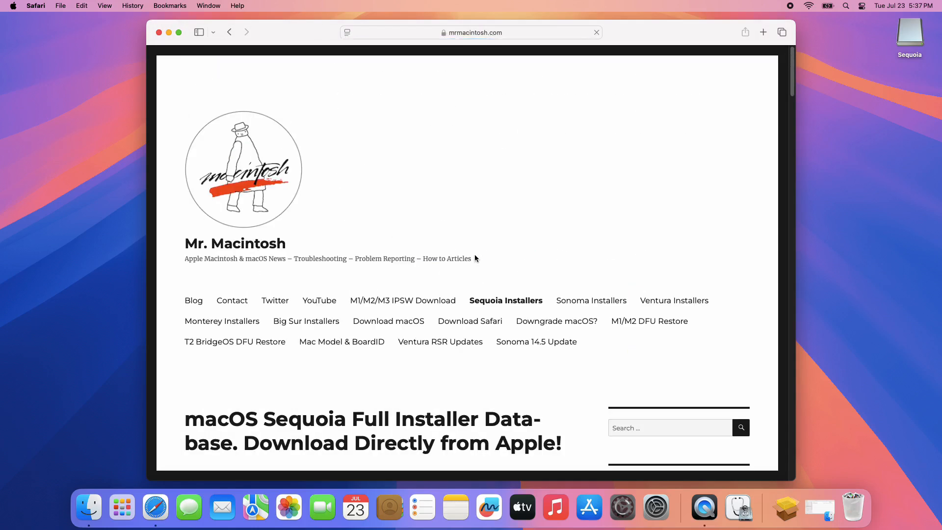
pyautogui.scroll(-3)
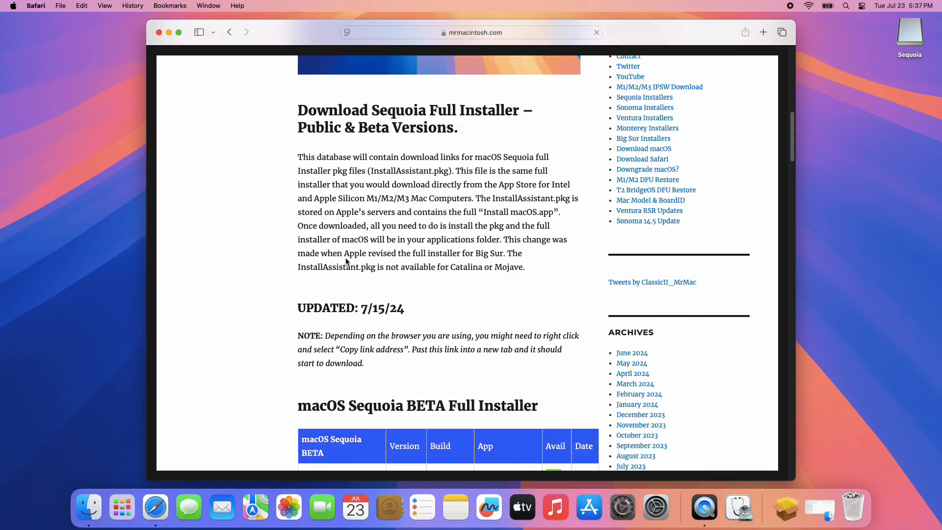
pyautogui.scroll(-3)
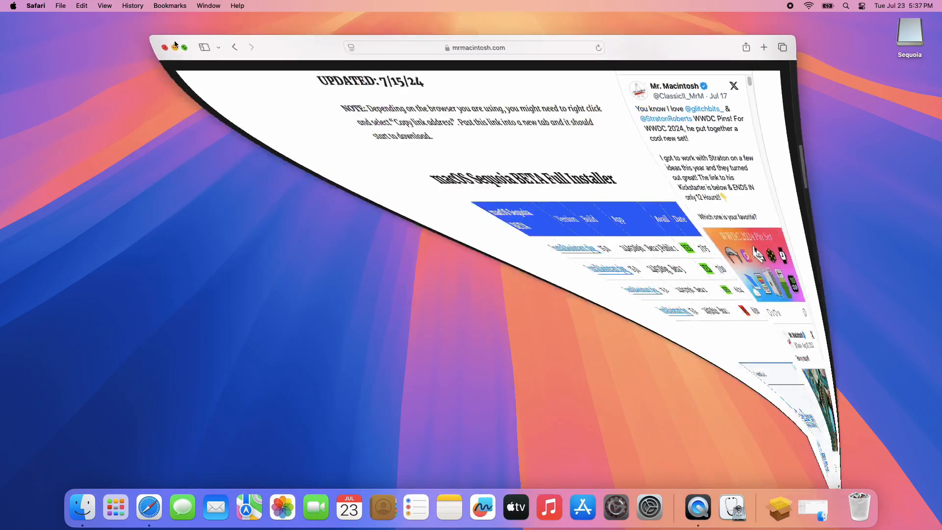
pyautogui.click(184, 47)
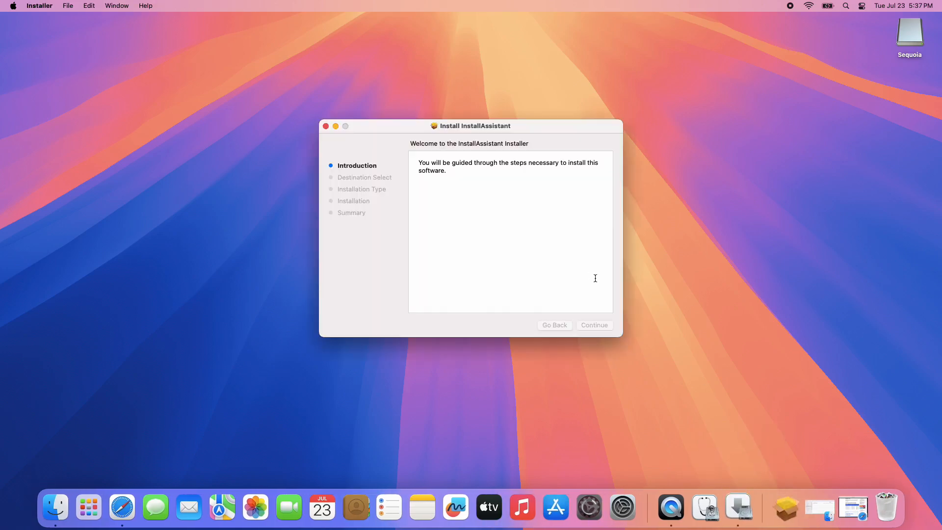
# Install the InstallAssistant package with admin authorization and move the leftover package to Trash
pyautogui.click(595, 325)
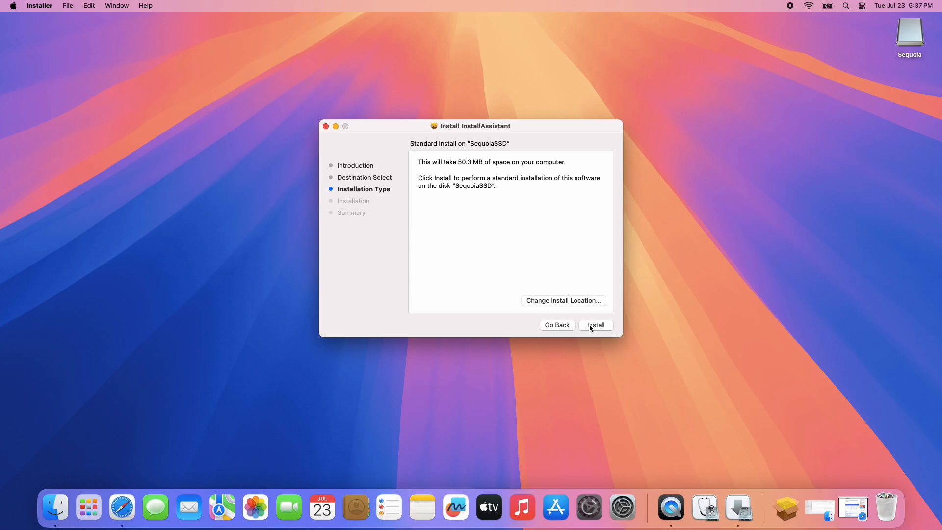
pyautogui.click(595, 325)
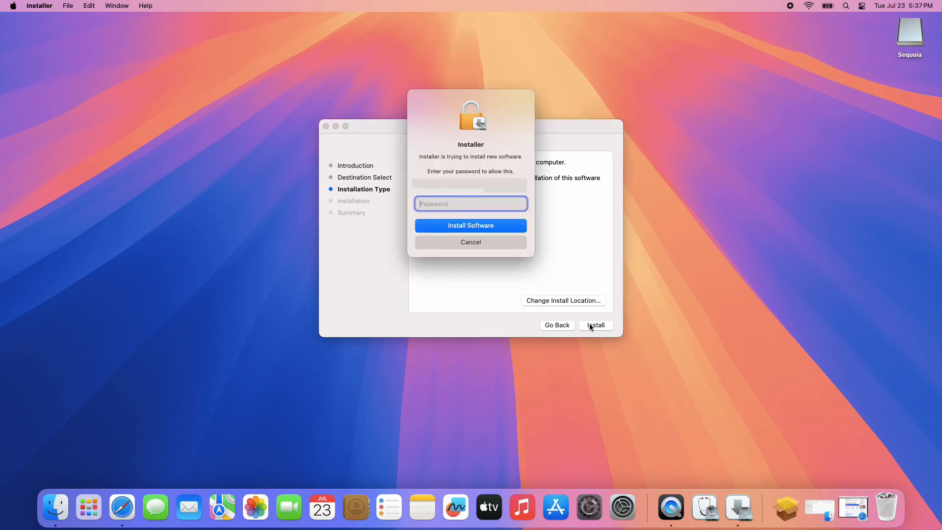
pyautogui.click(471, 226)
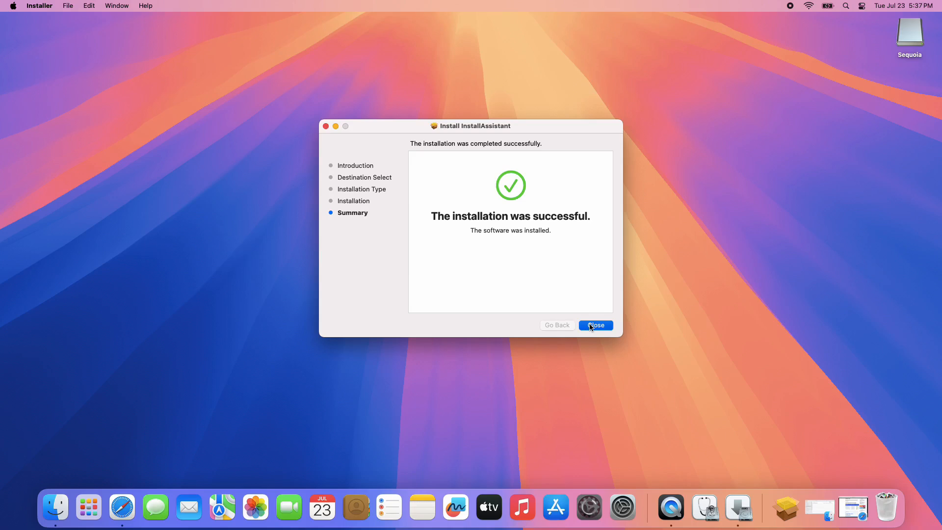
pyautogui.click(596, 325)
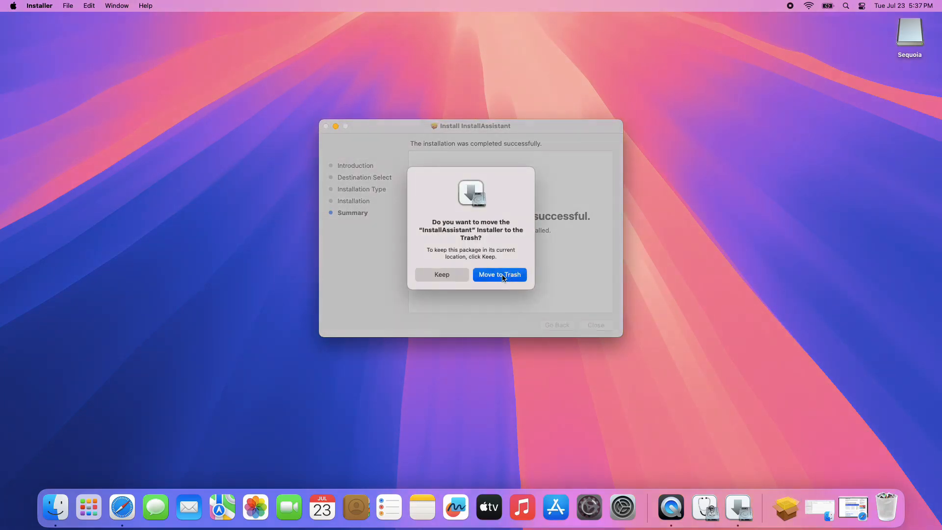
pyautogui.click(500, 275)
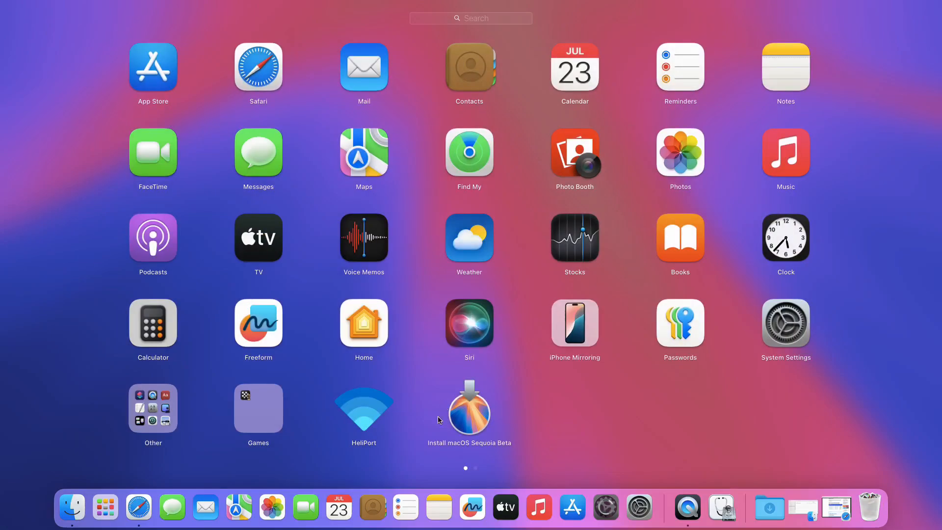
pyautogui.moveTo(479, 438)
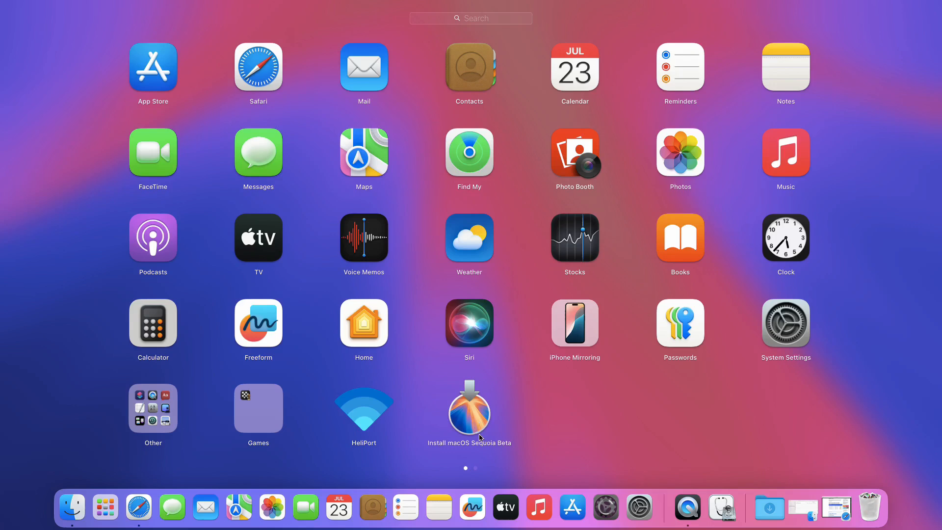
pyautogui.moveTo(505, 438)
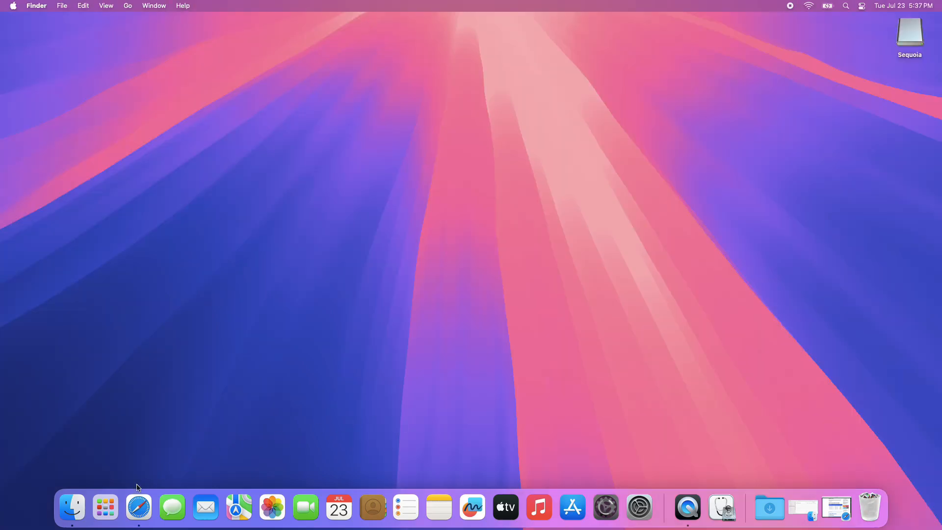
# Confirm Install macOS Sequoia Beta appears in Launchpad and enter the Other utilities folder
pyautogui.click(105, 506)
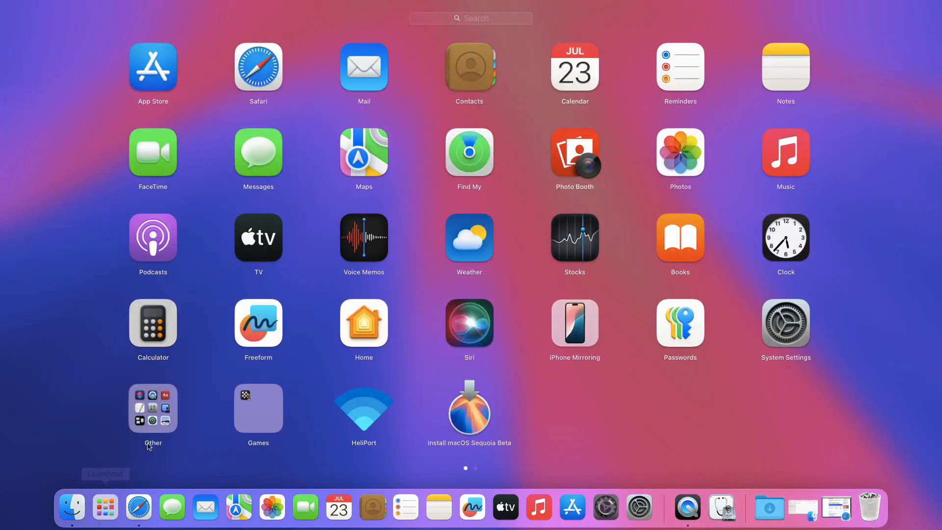
pyautogui.click(153, 409)
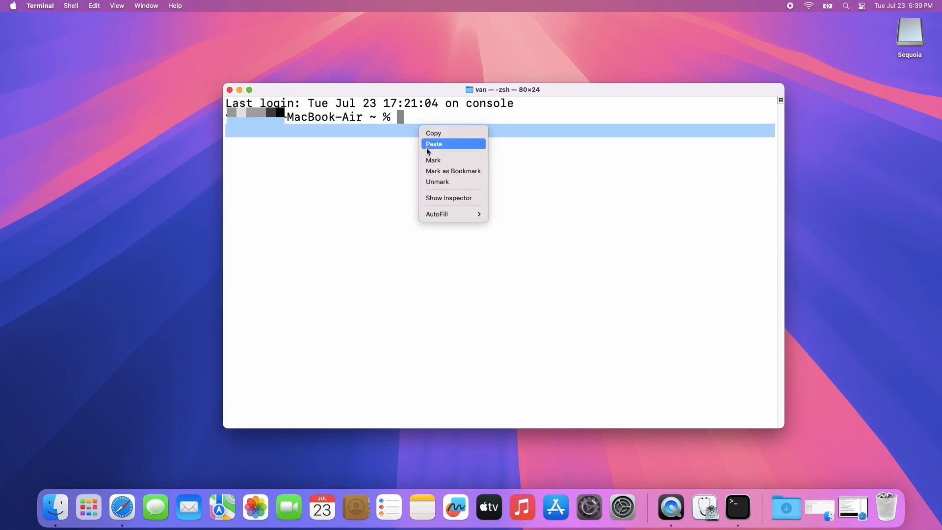
# Paste and run sudo createinstallmedia --volume /Volumes/Sequoia, answering Y to erase the volume
pyautogui.click(433, 143)
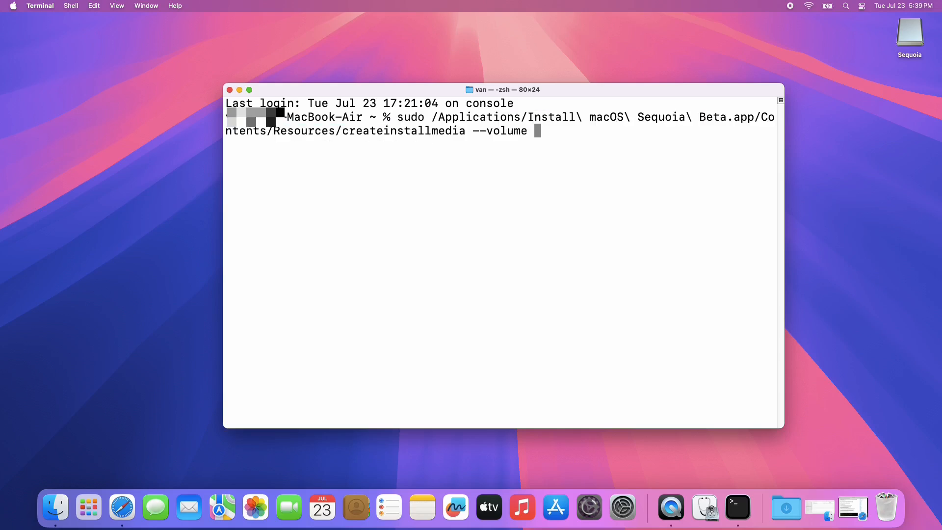
pyautogui.moveTo(909, 36)
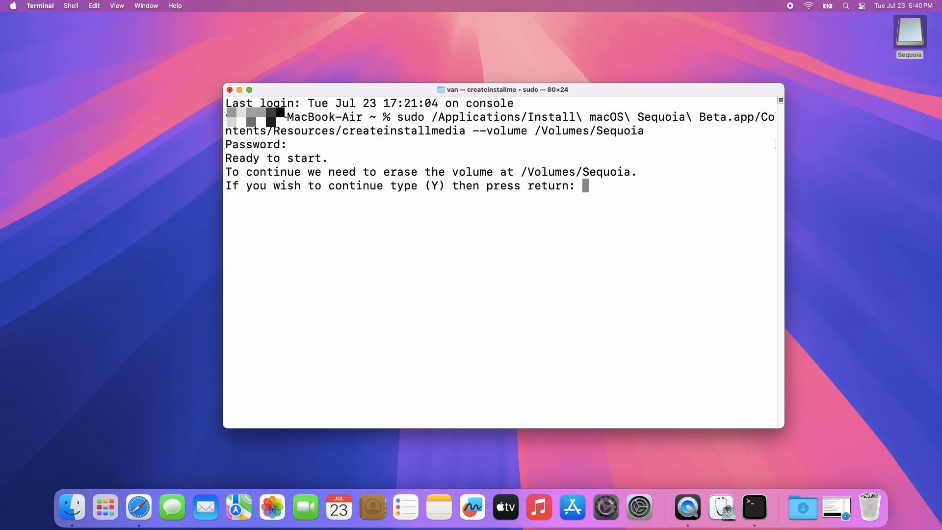
pyautogui.write('Y')
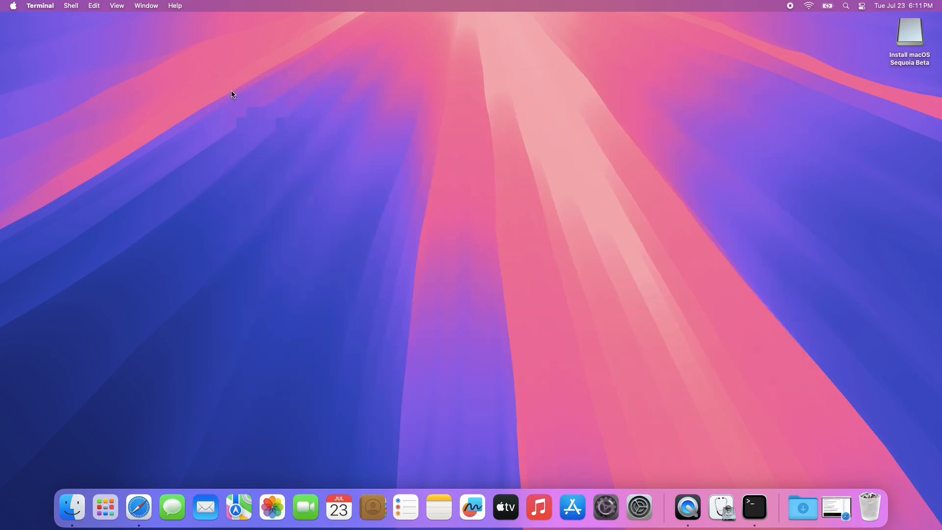
# Show Get Info for the Install macOS Sequoia Beta volume and open a Finder window
pyautogui.rightClick(909, 30)
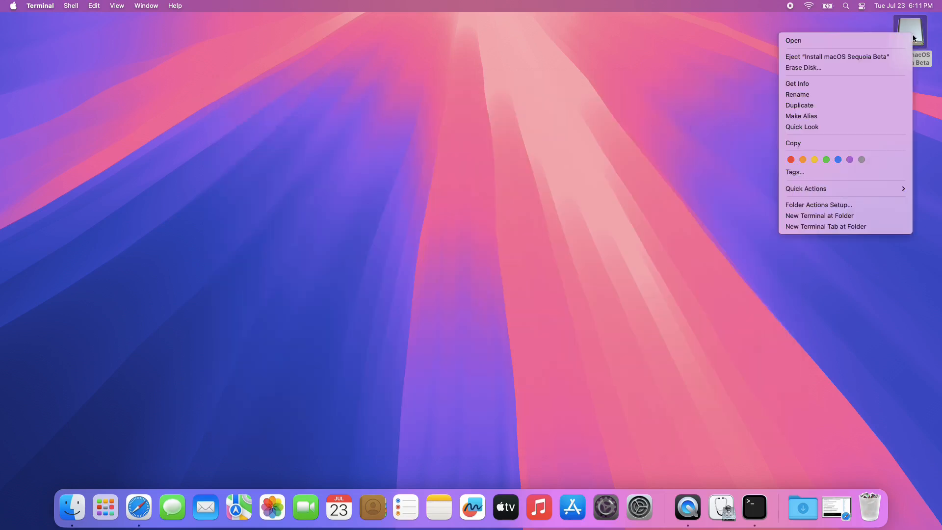
pyautogui.click(819, 89)
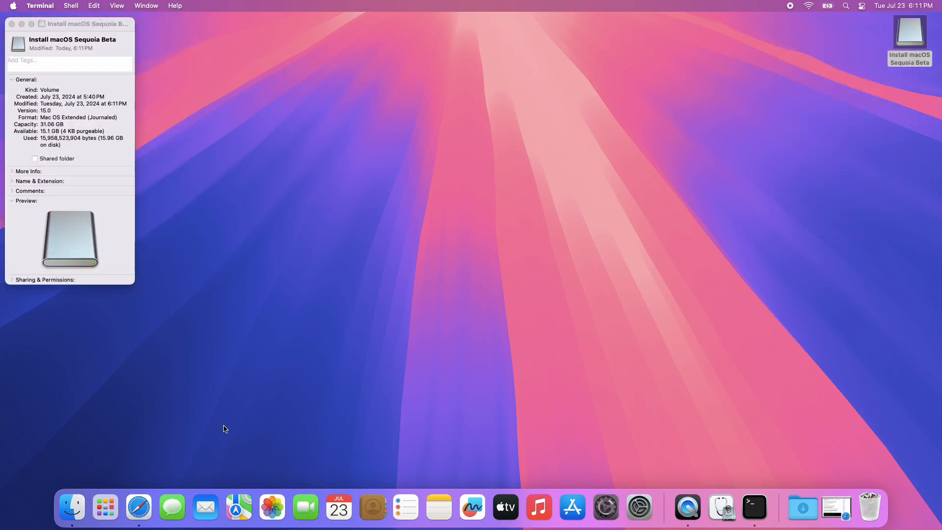
pyautogui.click(72, 507)
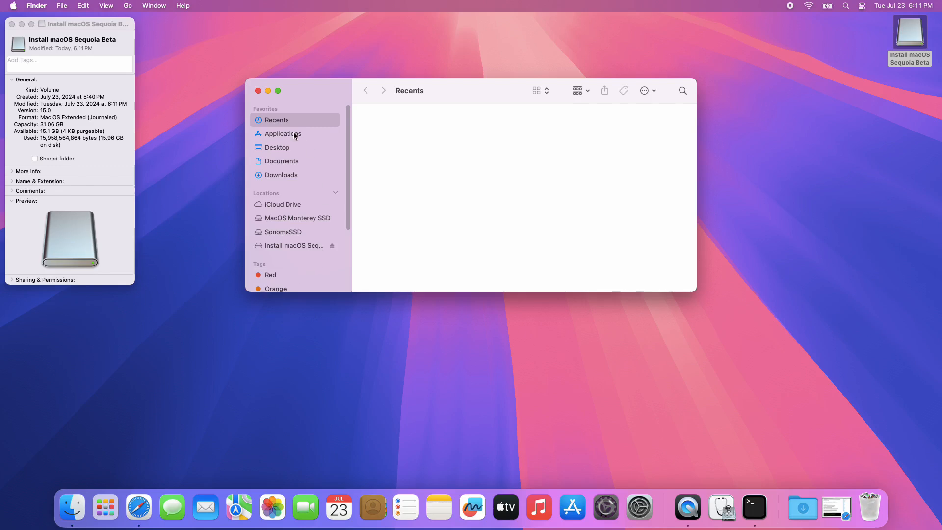
# Apply the Install macOS Sequoia Beta app's icon to the volume via Get Info, then close all windows
pyautogui.click(282, 134)
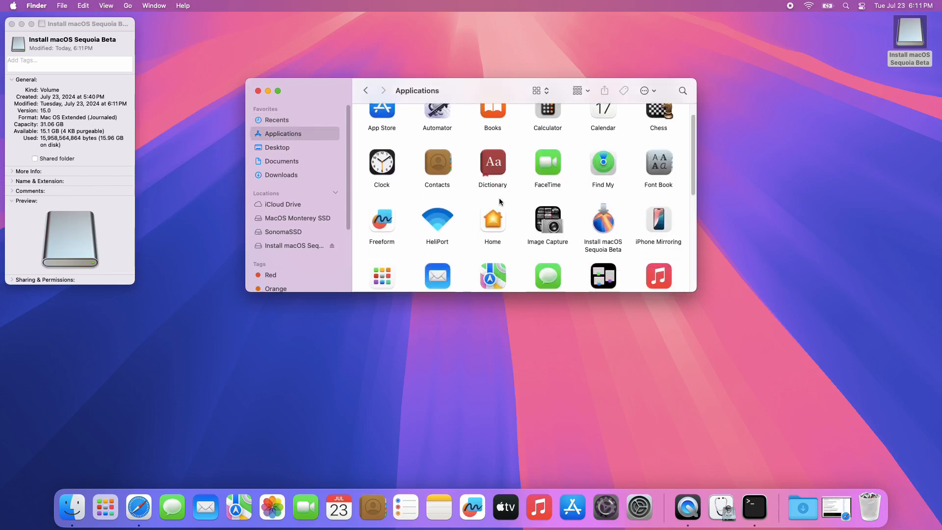
pyautogui.rightClick(603, 219)
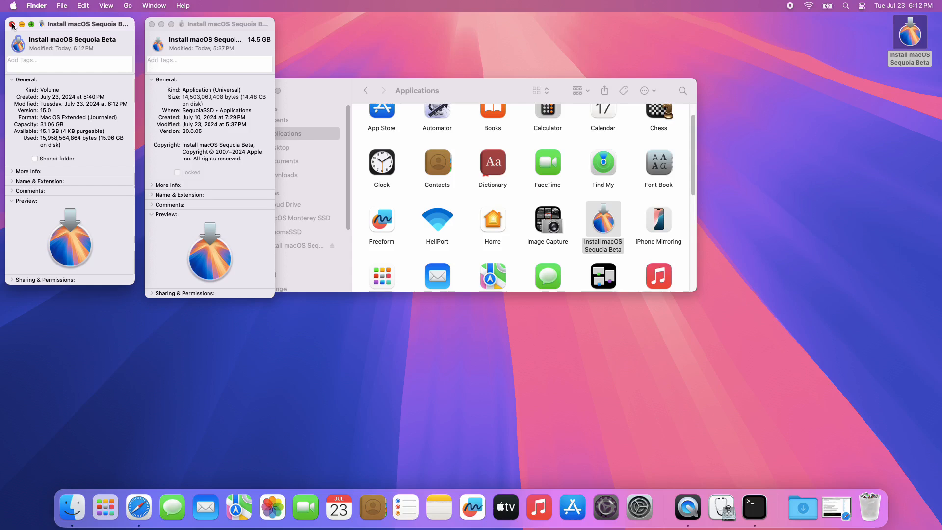
pyautogui.click(11, 23)
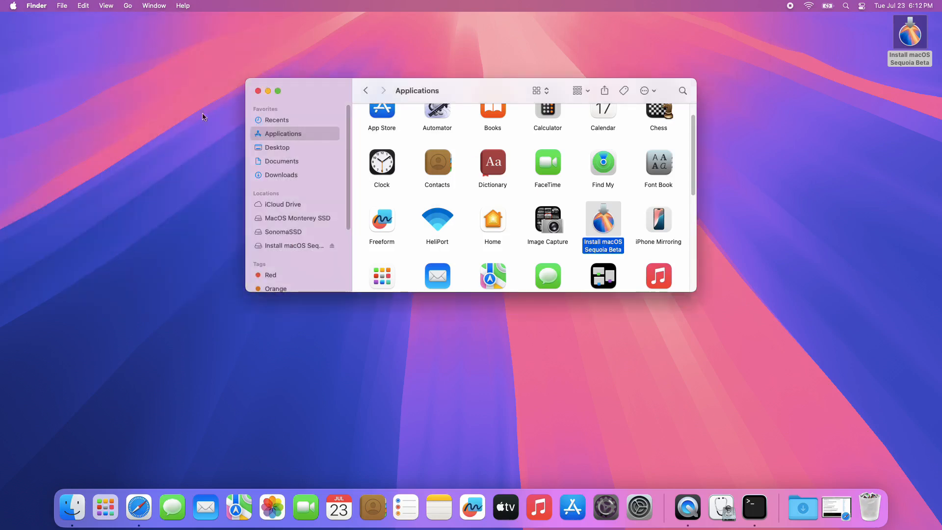
pyautogui.moveTo(466, 174)
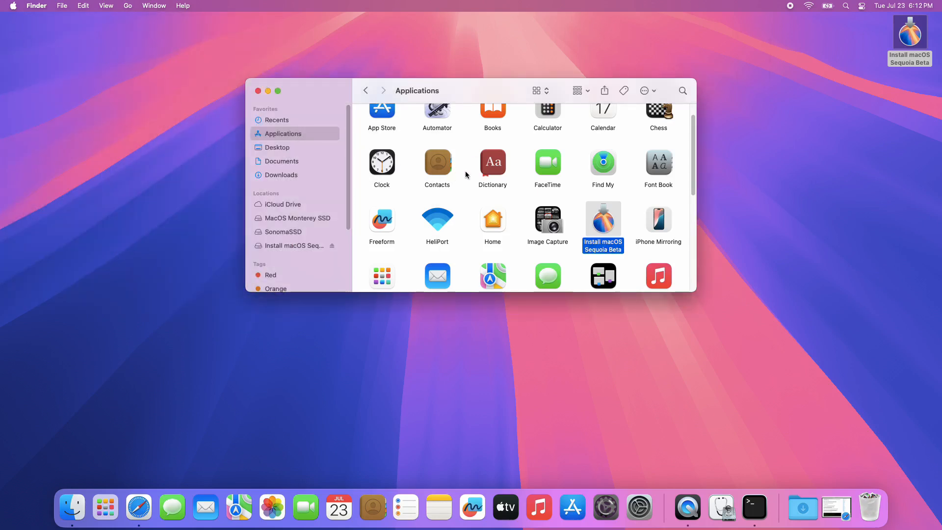
pyautogui.click(257, 90)
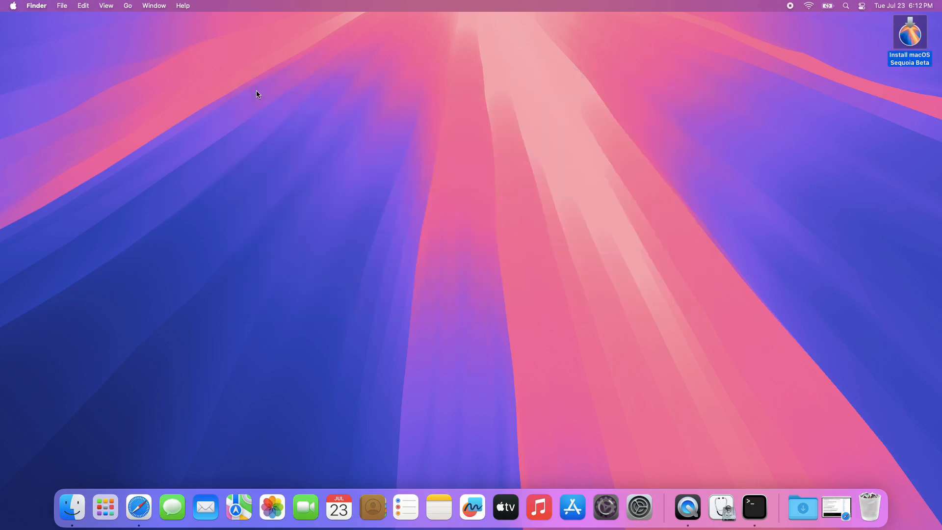
pyautogui.moveTo(586, 321)
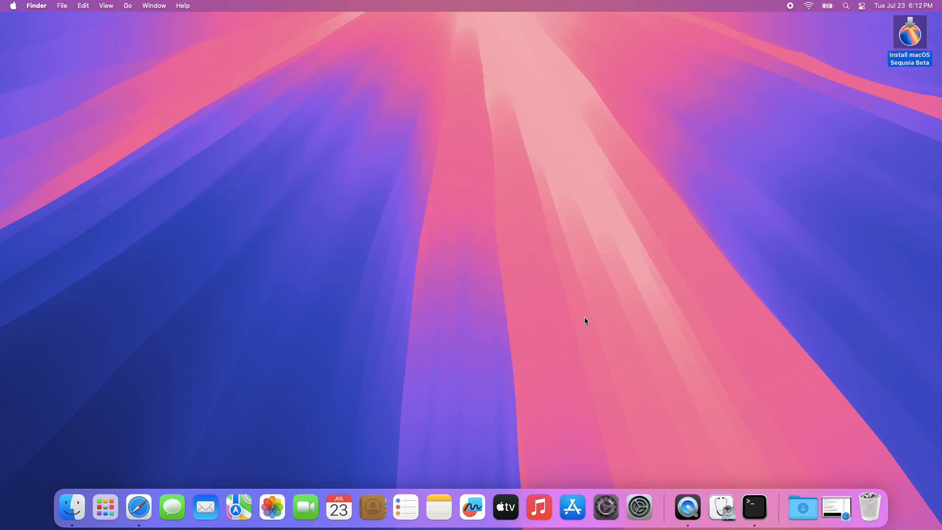